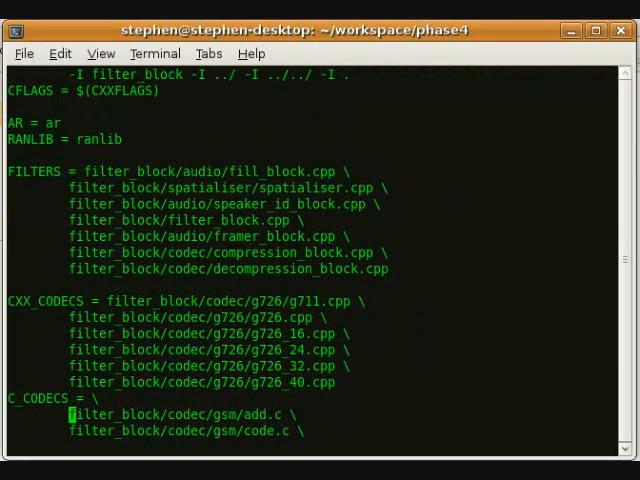
Step: Run autoscan to generate configure.scan and open it in vim for editing
scroll("down", 3)
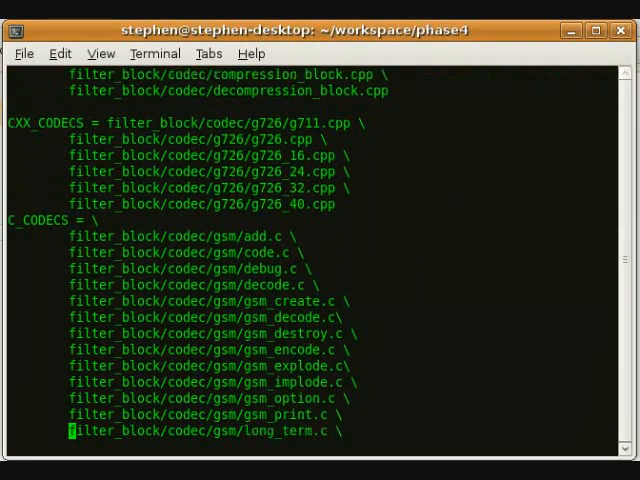
scroll("down", 3)
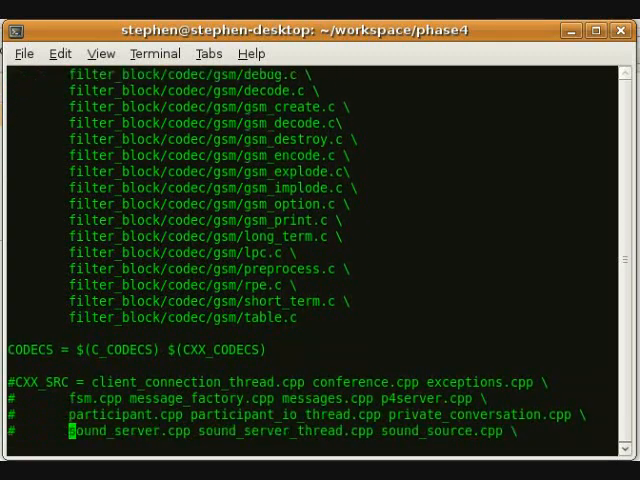
scroll("down", 3)
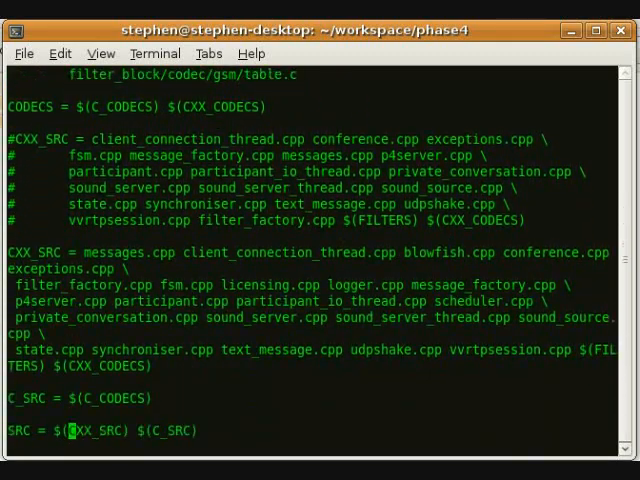
scroll("down", 3)
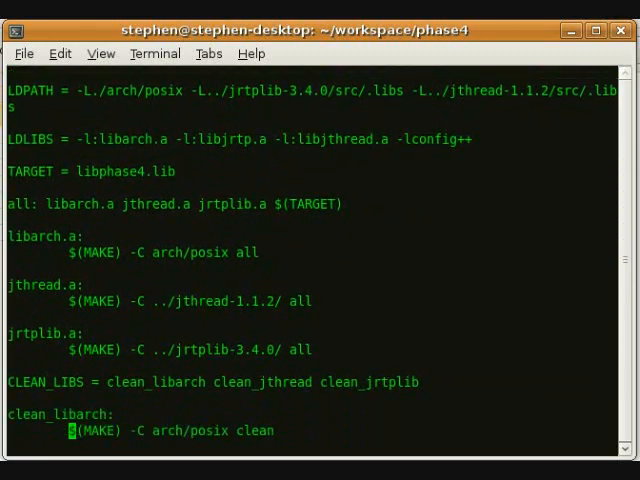
scroll("down", 3)
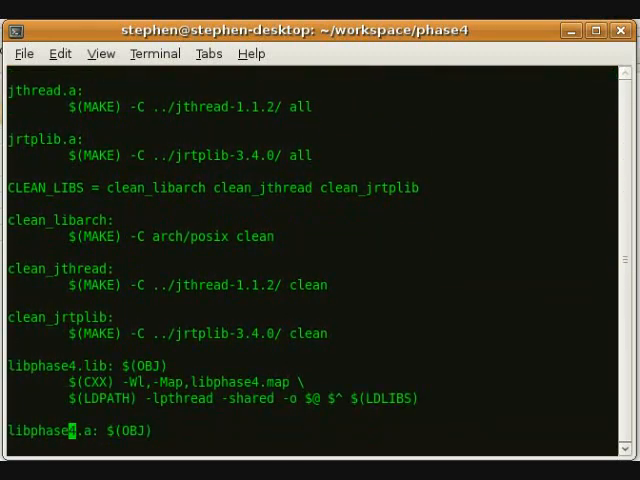
scroll("down", 3)
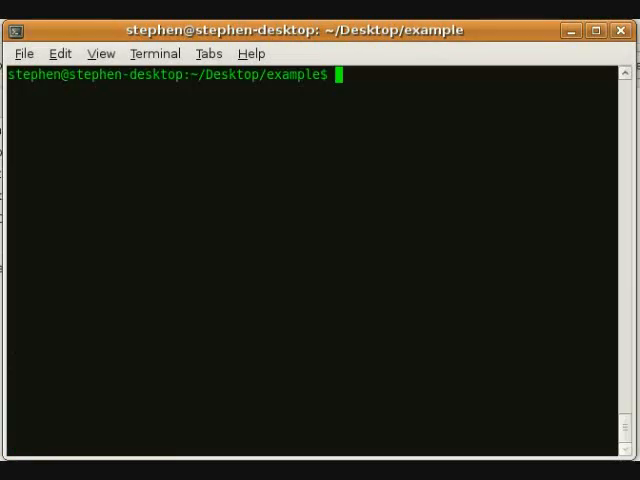
type("autoscan")
type("ls")
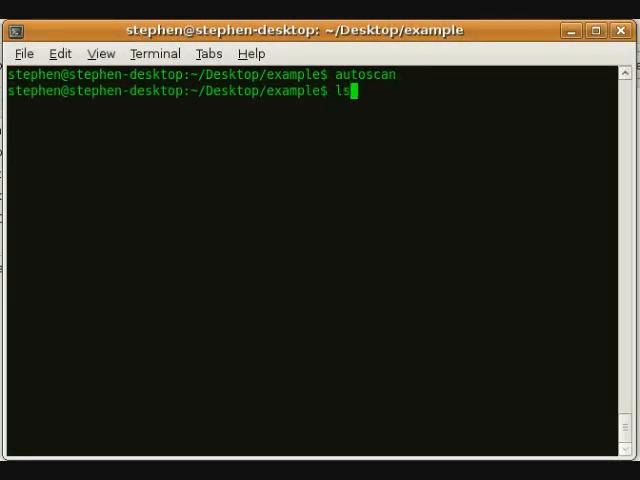
key("Return")
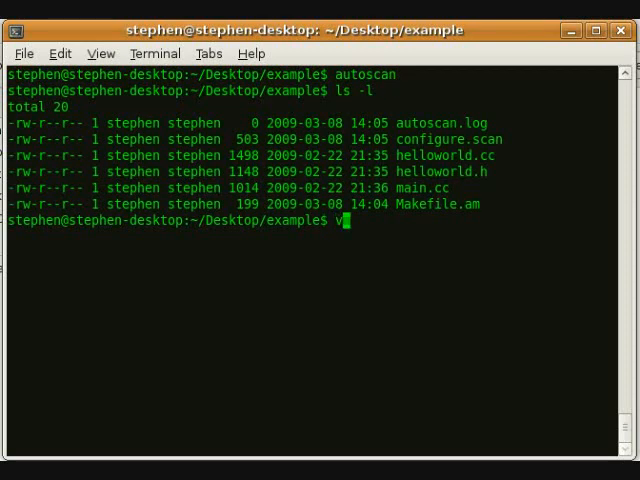
type("im configure.scan")
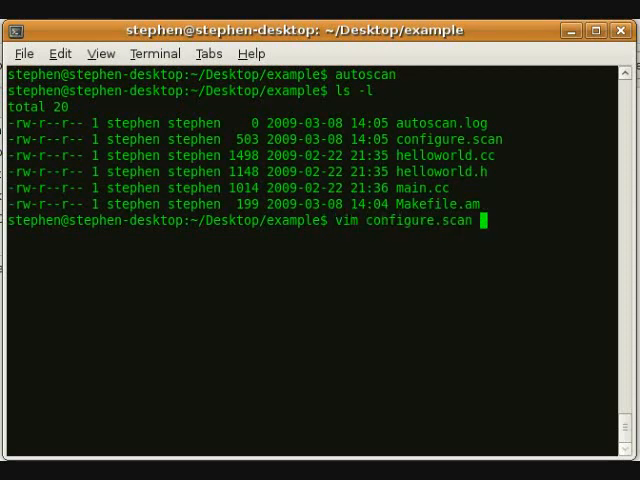
key("Return")
type("mv configure.scan configure.ac")
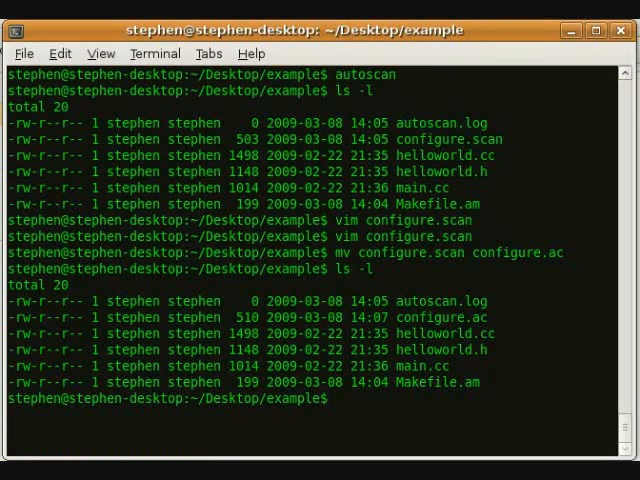
Step: Run autoheader, ls -l, aclocal and autoconf to create config.h.in, aclocal.m4 and configure
type("autoheader")
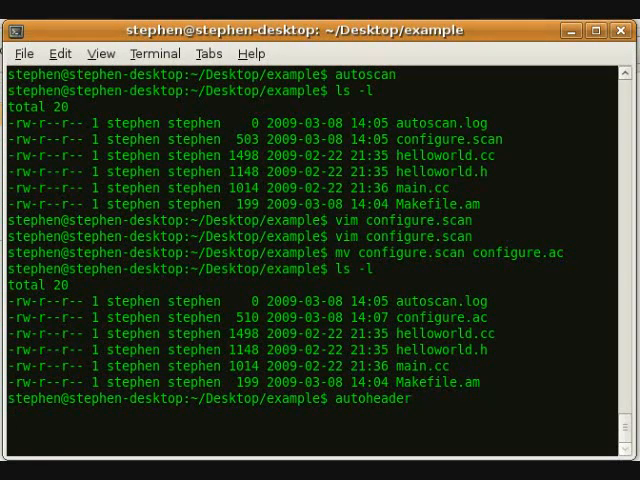
type("ls -l")
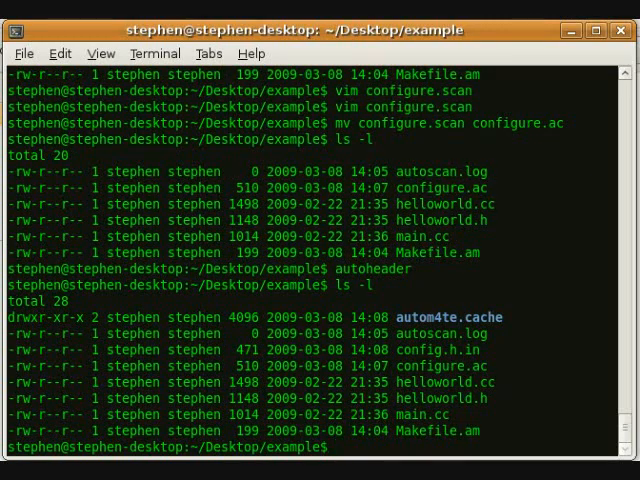
type("aclocal")
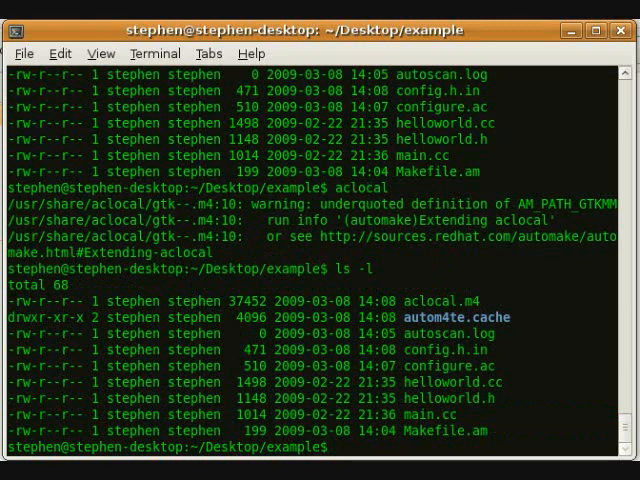
type("autoconf")
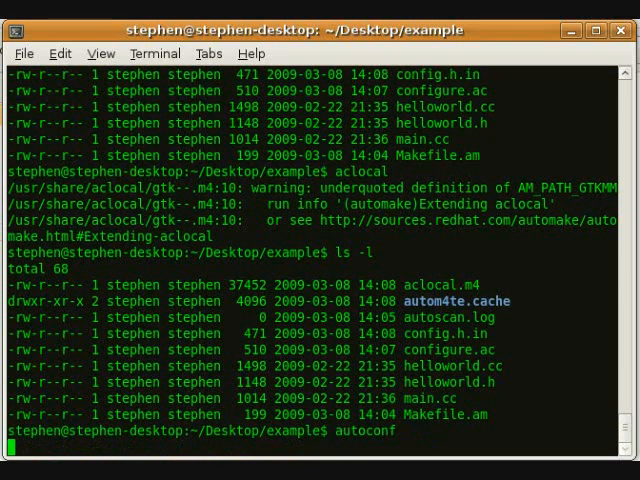
key("Return")
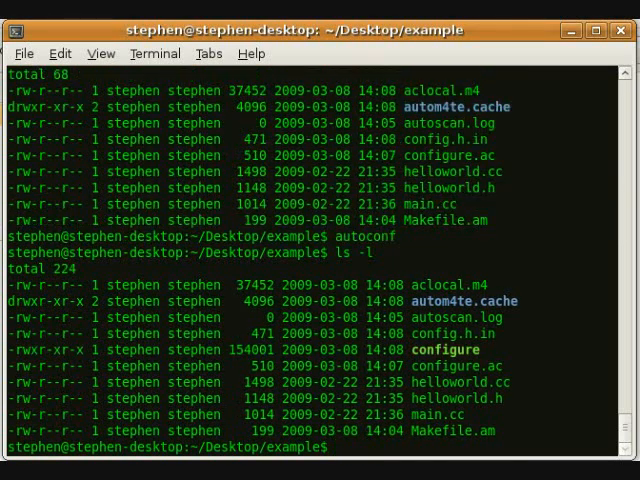
Step: Run automake to add install-sh, missing, depcomp, COPYING, INSTALL and generate Makefile.in
type("auo")
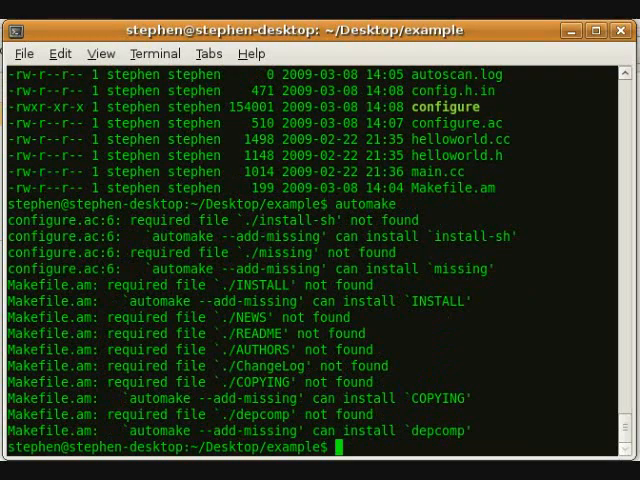
type("automake")
type("ls -l")
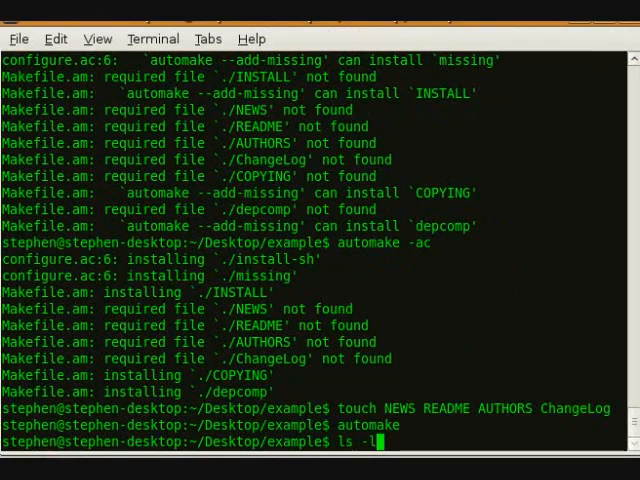
key("Return")
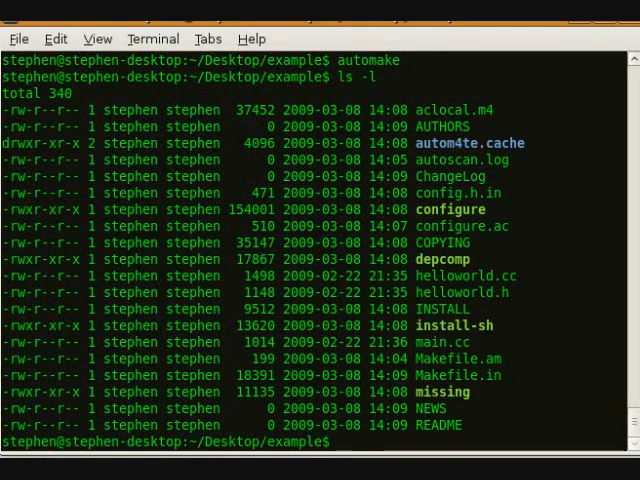
type("./configure u")
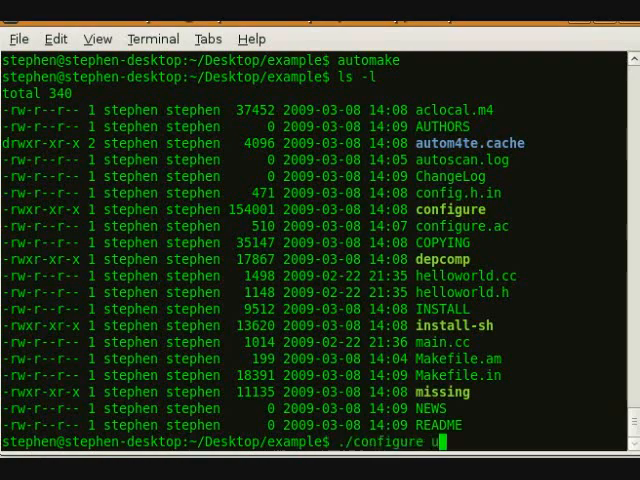
Step: Run ./configure and make to compile helloworld.cc and main.cc into helloworld
key("Return")
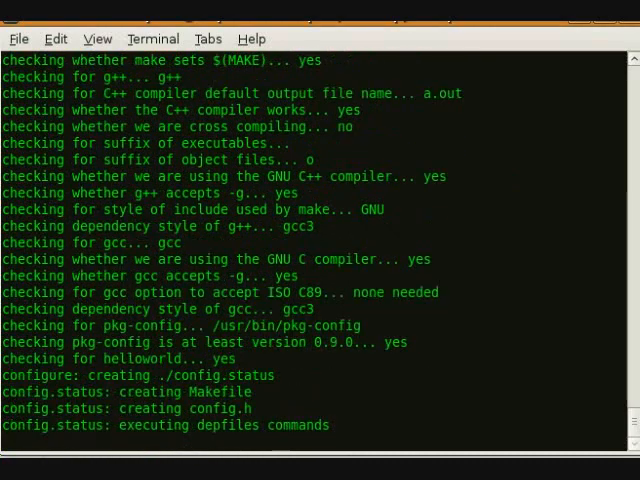
type("make")
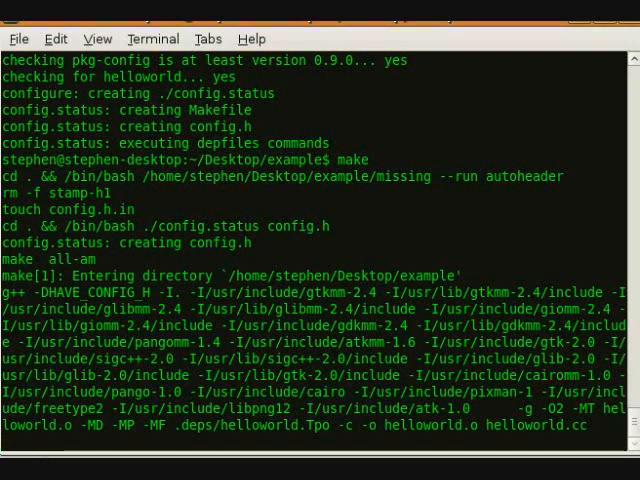
scroll("down", 3)
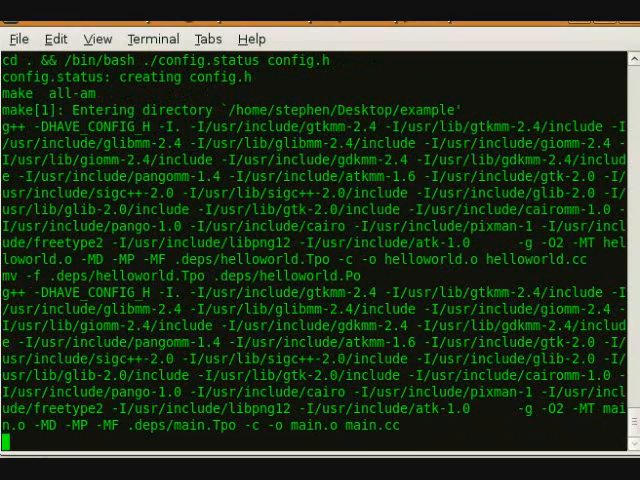
scroll("down", 3)
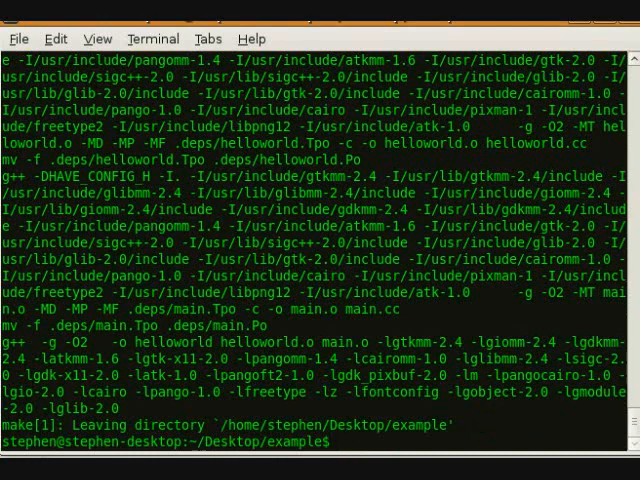
type("./helloworld")
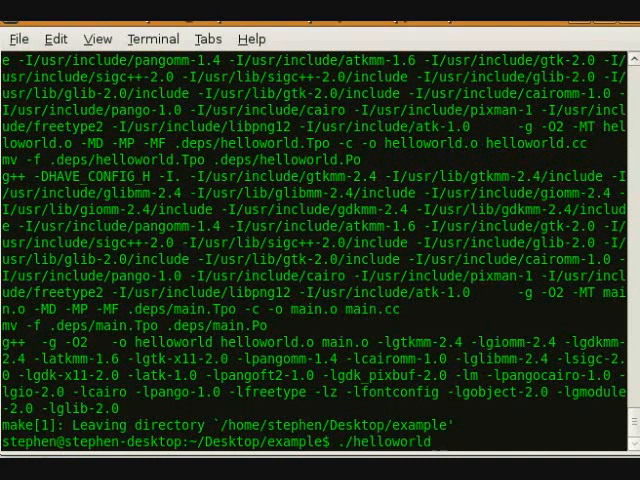
scroll("down", 3)
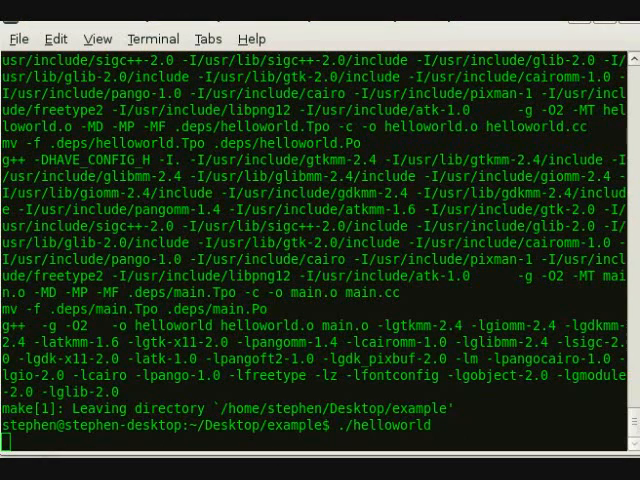
Step: Run ./helloworld printing Hello World, list files, then make clean to remove the build
key("Return")
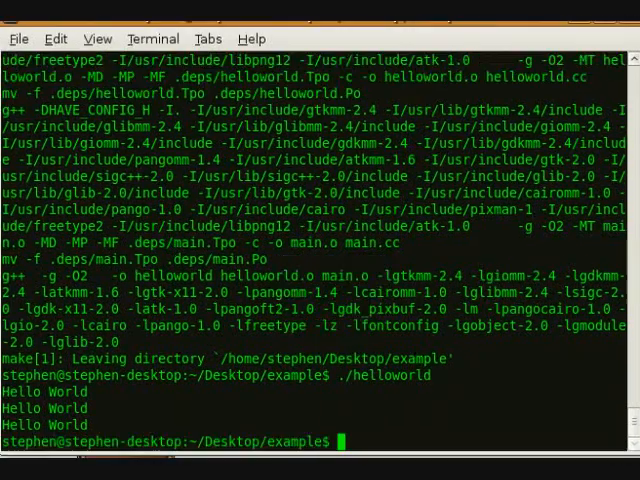
type("ls -l")
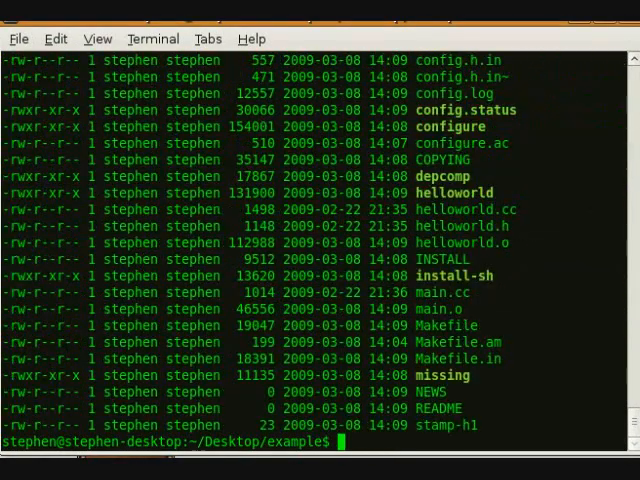
type("make clean")
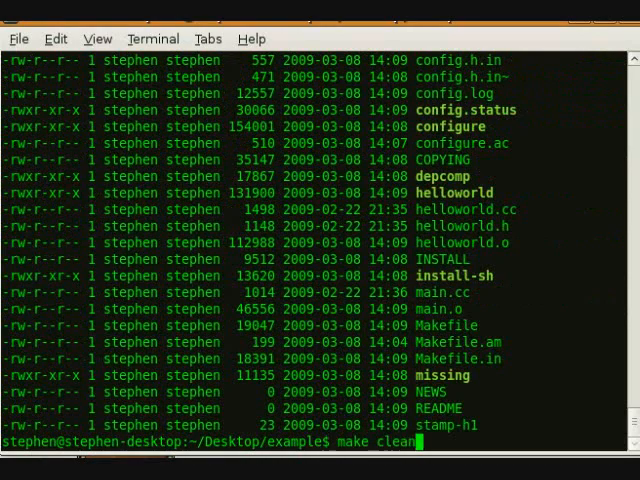
key("Return")
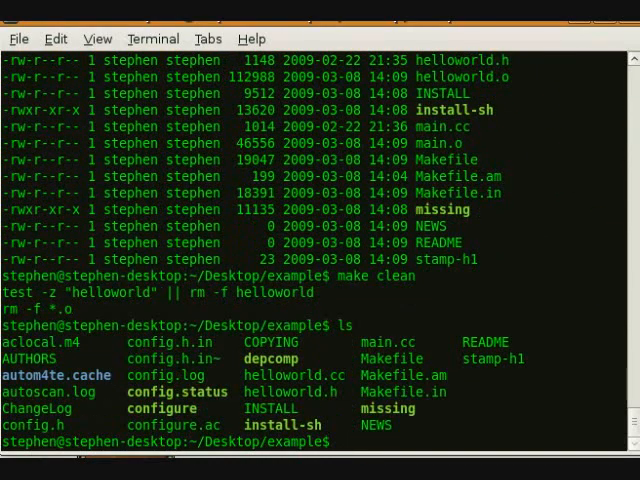